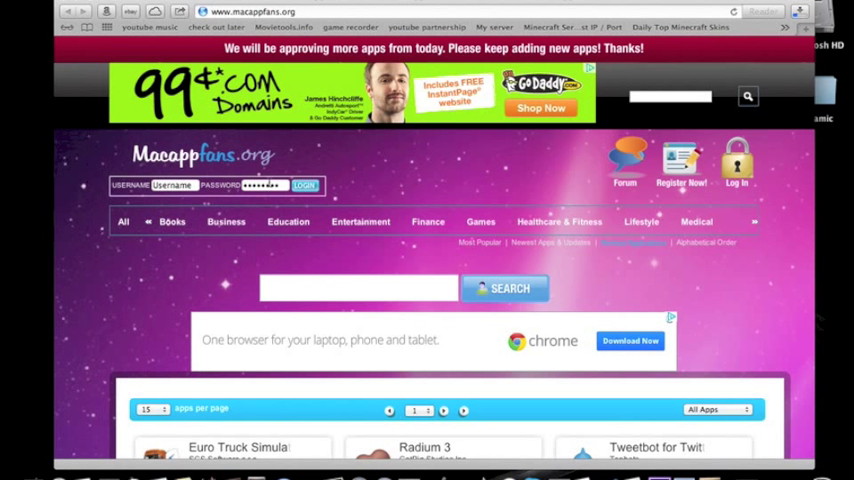
Step: Search the Macappfans site for 'key' to find the Keynote app page
left_click(670, 96)
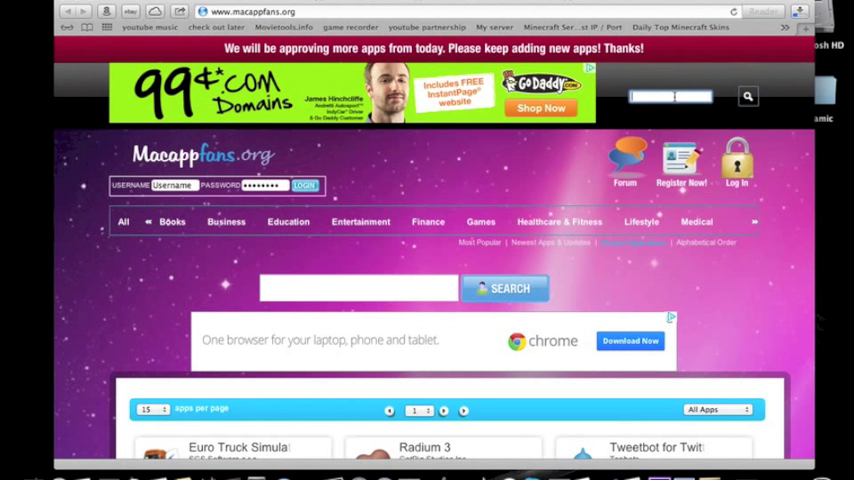
type("key")
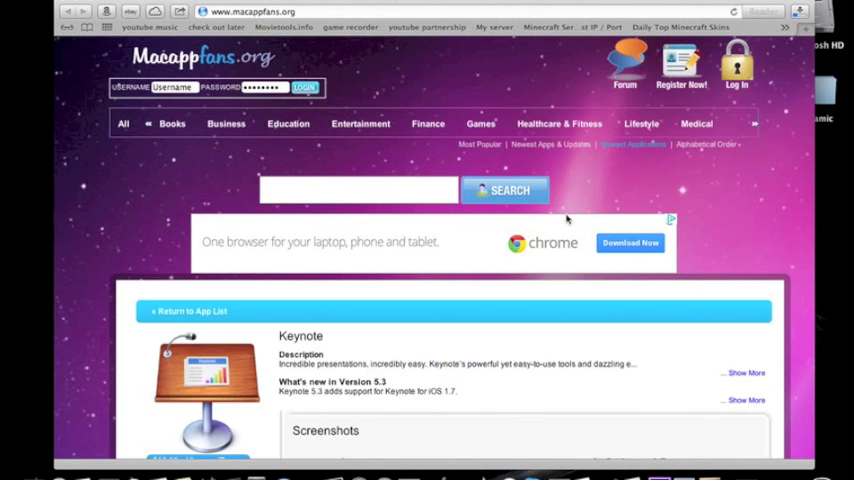
Step: Scroll down to the Keynote 5.3 and 5.1.1 download listings
scroll("down", 3)
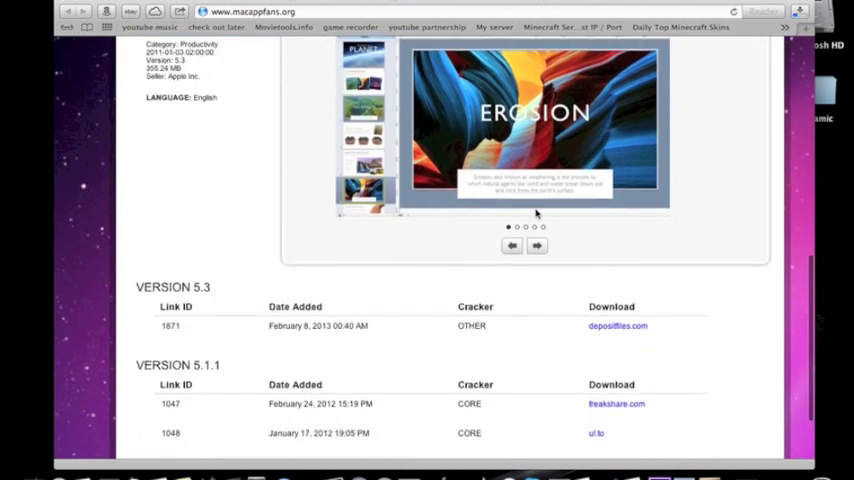
scroll("down", 3)
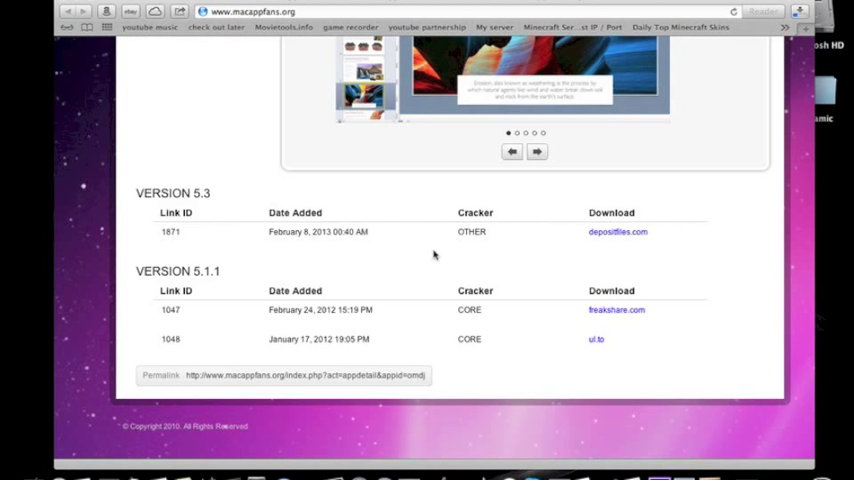
mouse_move(592, 232)
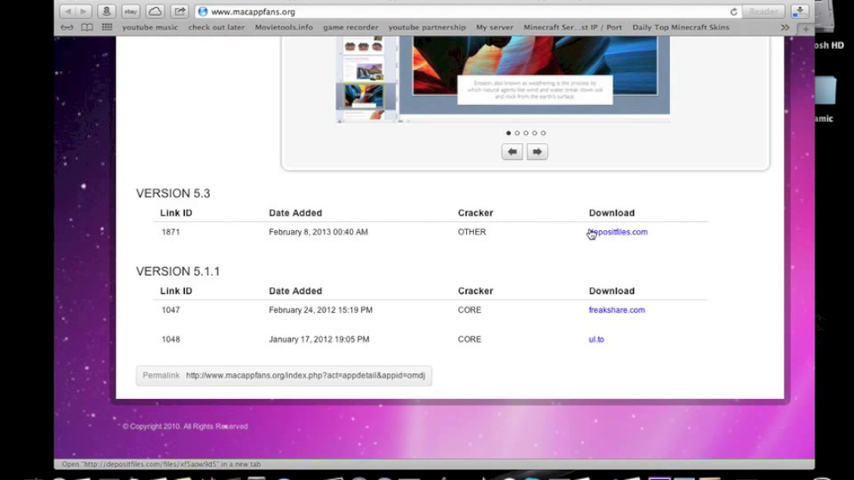
mouse_move(632, 242)
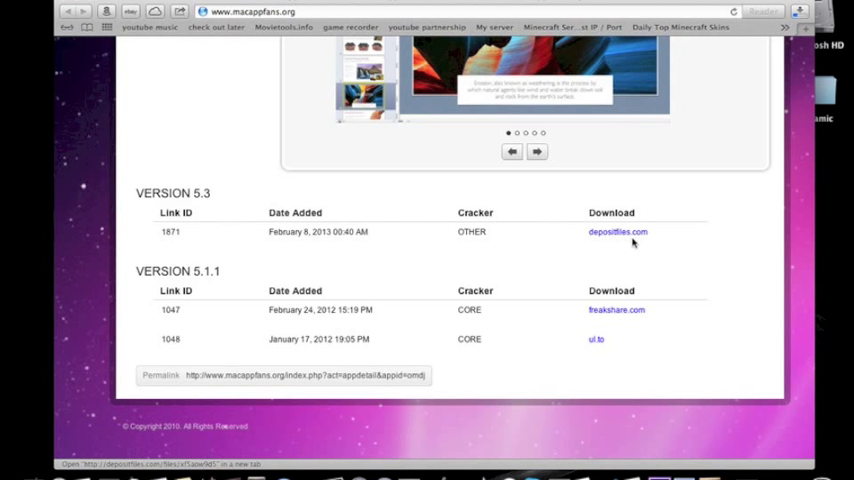
mouse_move(234, 300)
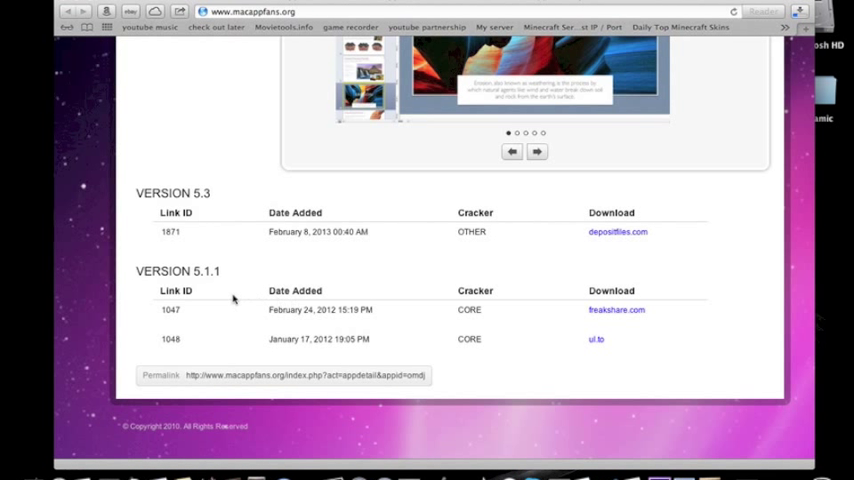
mouse_move(566, 315)
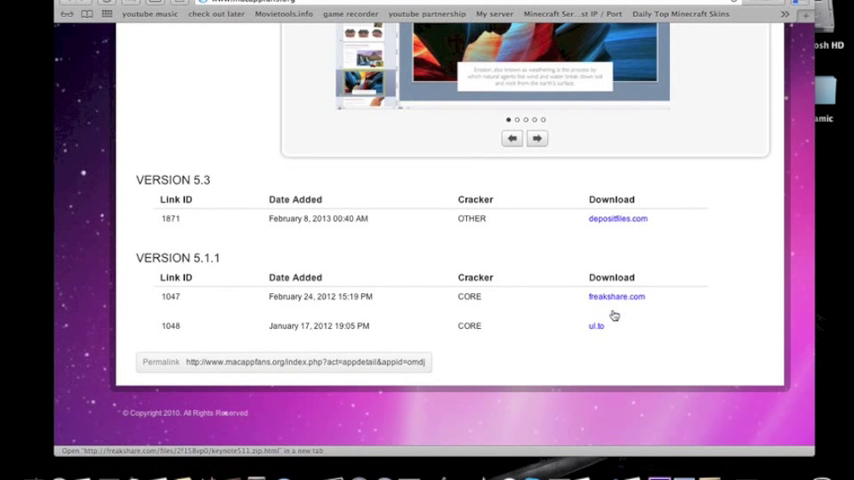
Step: Open the FreakShare download link for Keynote 5.1.1 and browse its download options
left_click(616, 296)
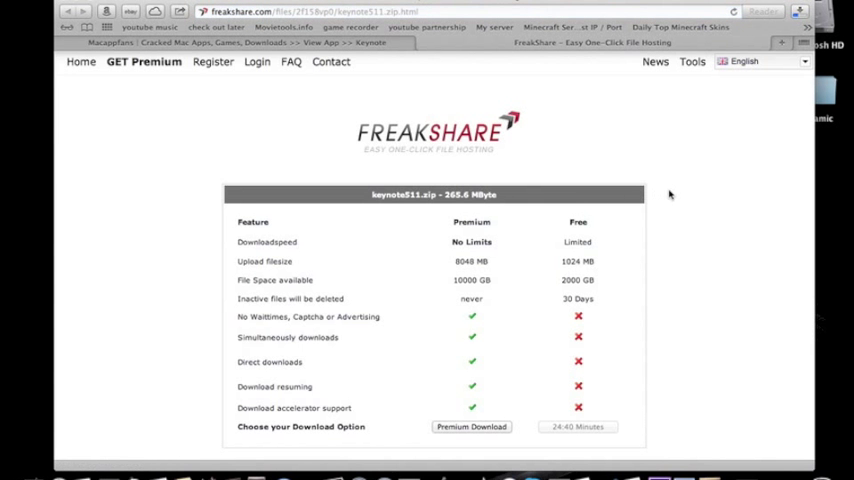
scroll("down", 3)
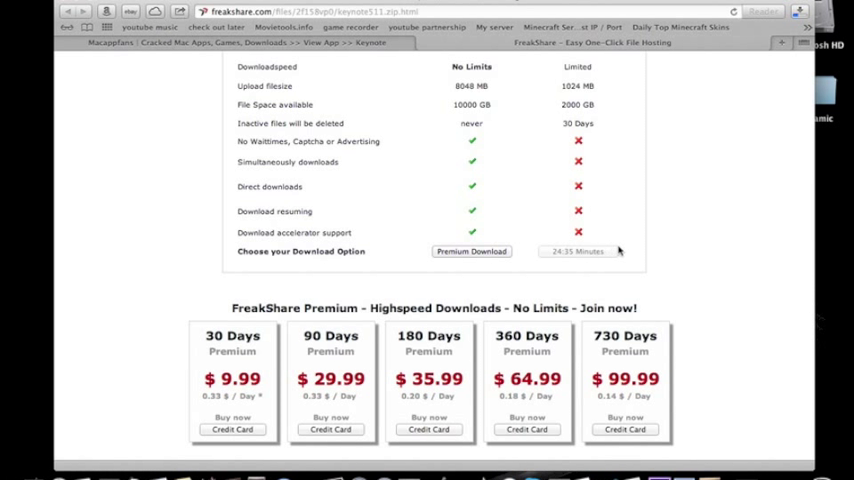
mouse_move(695, 157)
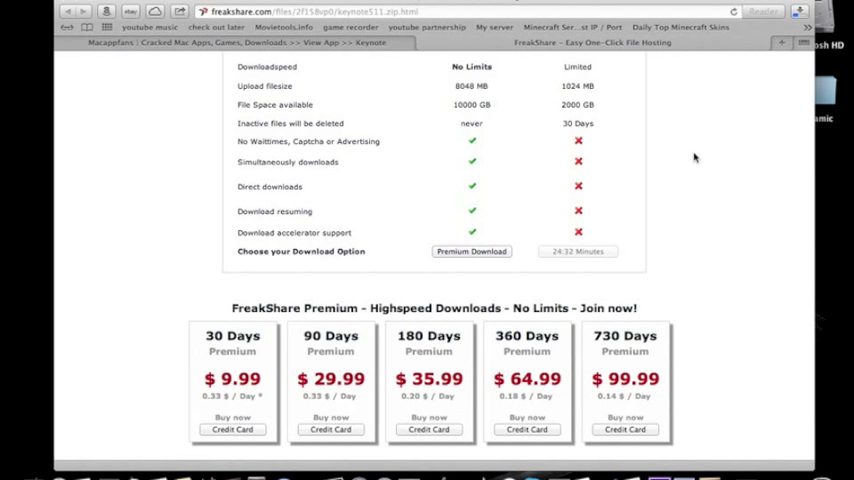
mouse_move(669, 197)
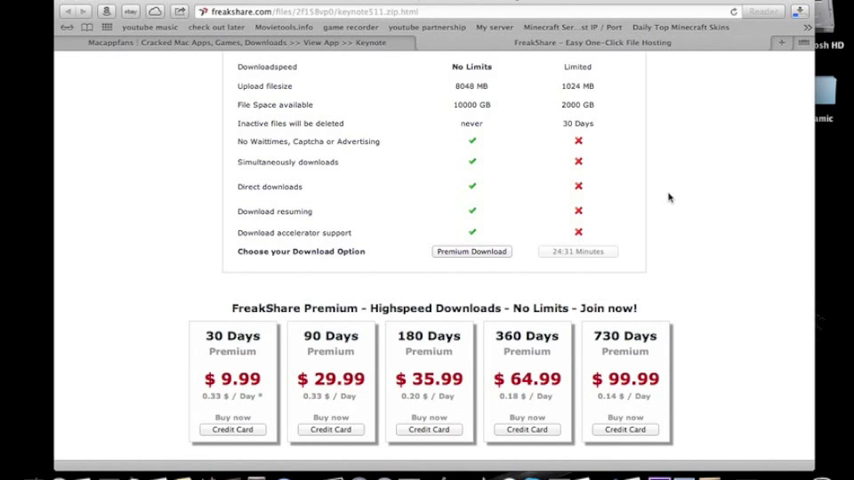
scroll("up", 3)
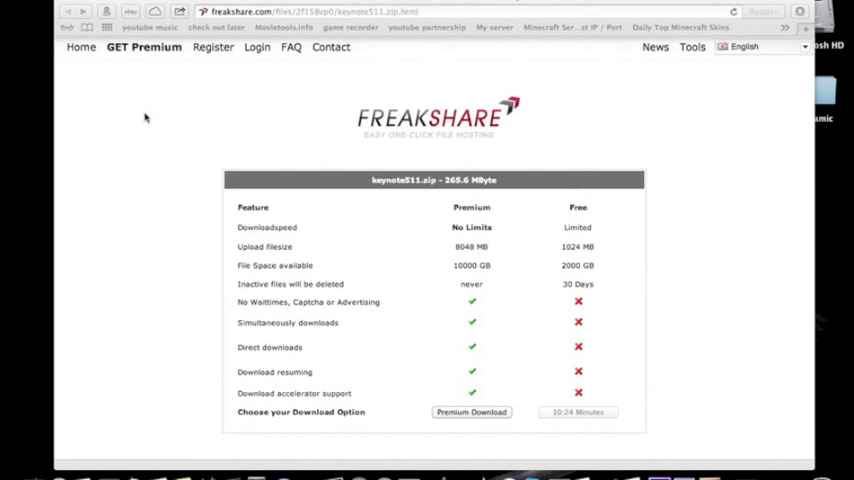
mouse_move(275, 108)
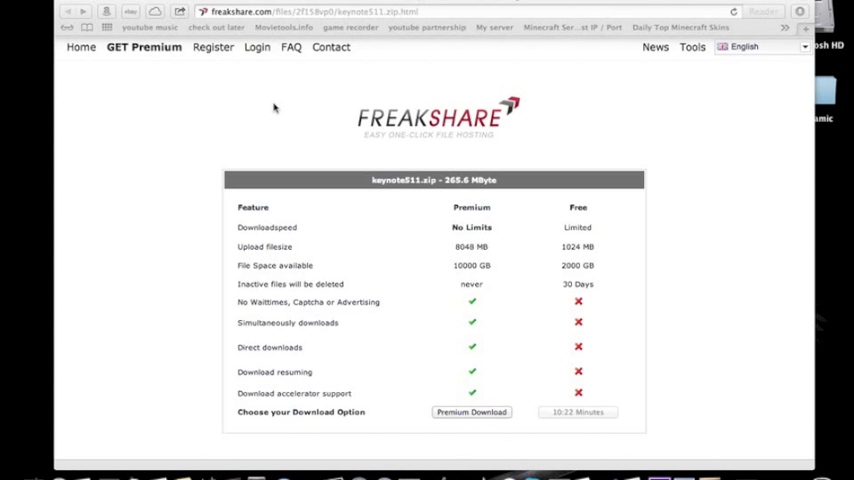
left_click(799, 11)
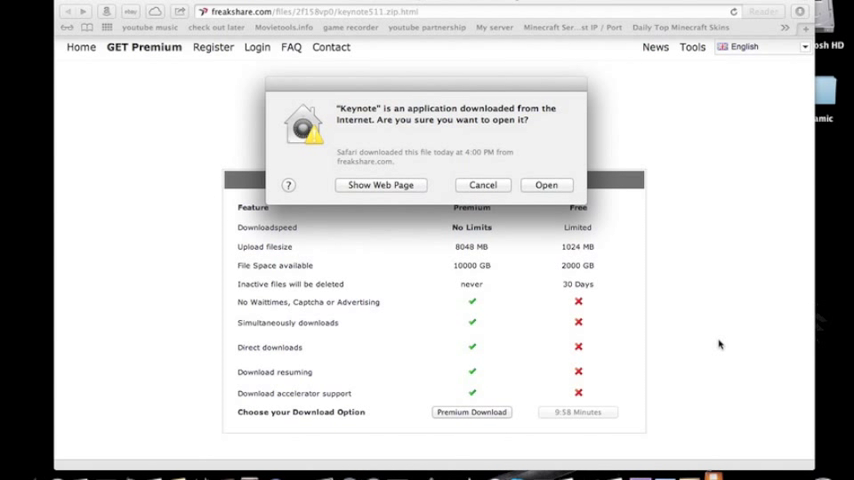
Step: Confirm Open in the security prompt for the downloaded Keynote application
left_click(482, 184)
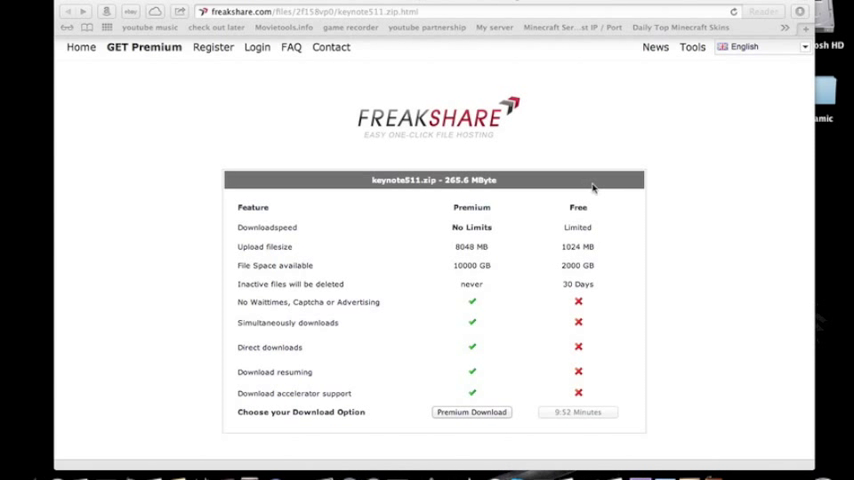
mouse_move(513, 148)
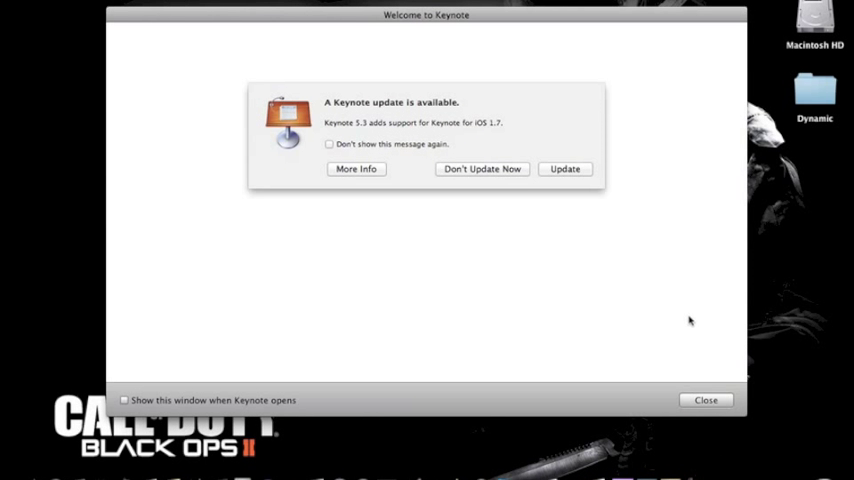
Step: Tick 'Don't show this message again' and choose 'Don't Update Now'
left_click(329, 143)
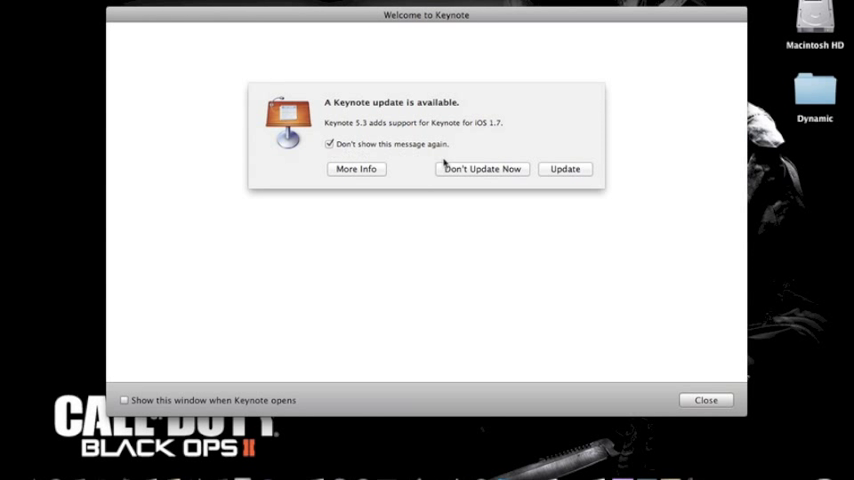
mouse_move(518, 176)
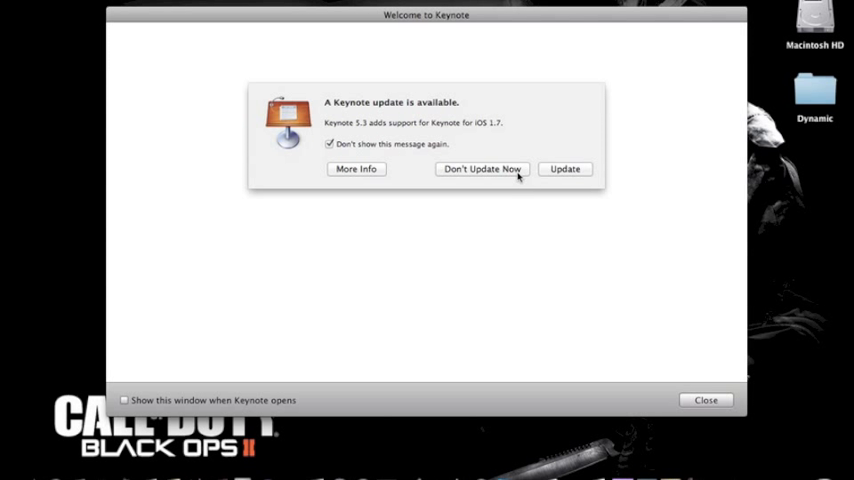
mouse_move(449, 144)
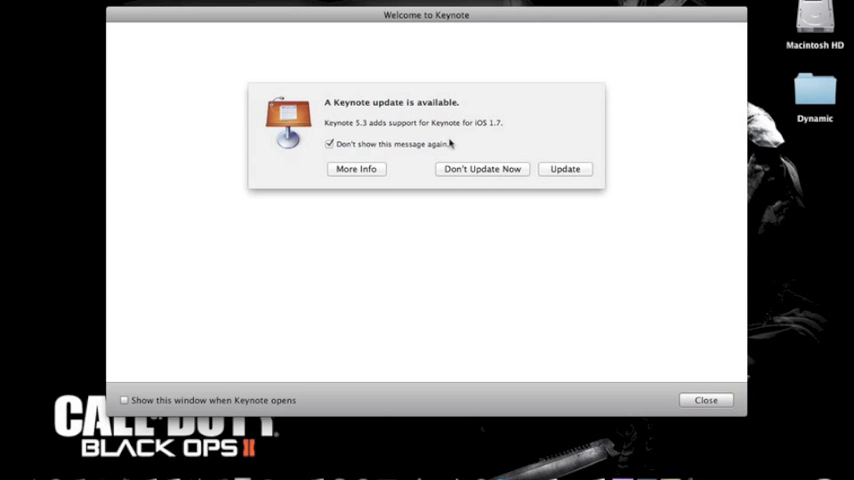
mouse_move(467, 153)
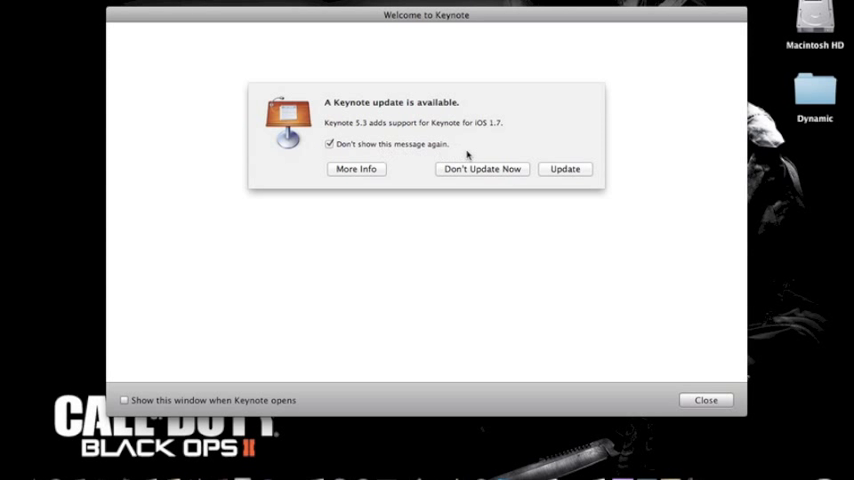
left_click(481, 168)
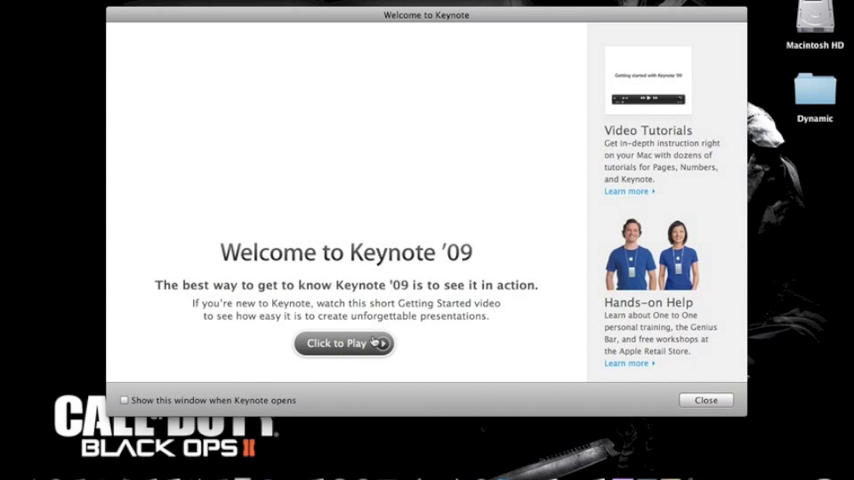
Step: Close the Welcome to Keynote window to reach the Theme Chooser
left_click(344, 343)
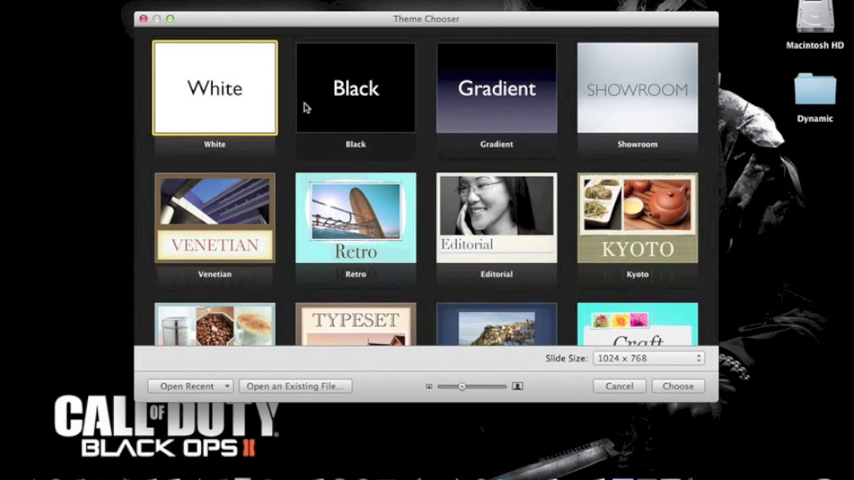
mouse_move(465, 252)
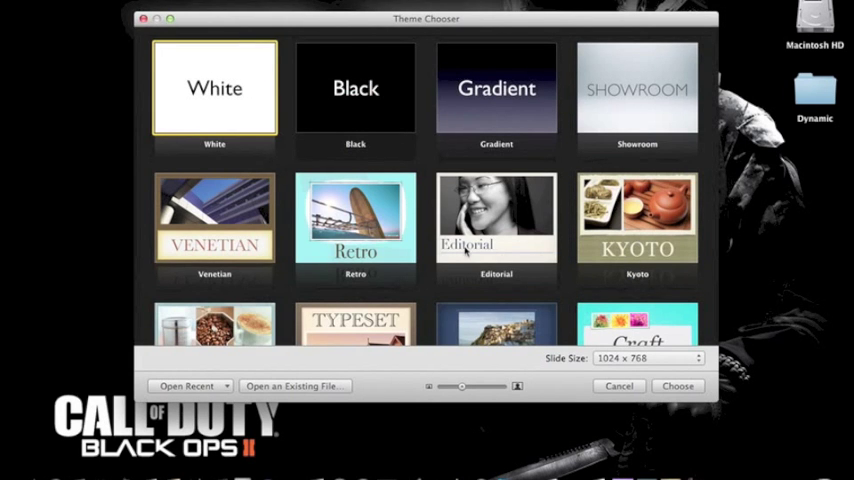
mouse_move(309, 143)
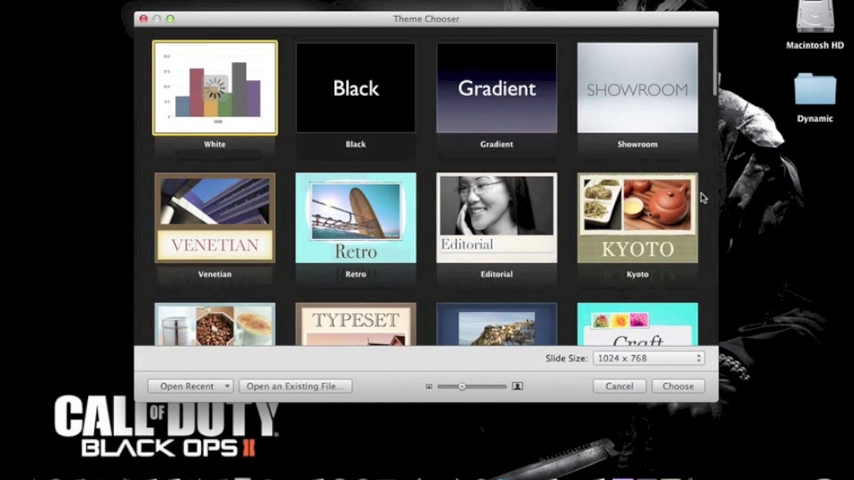
mouse_move(747, 252)
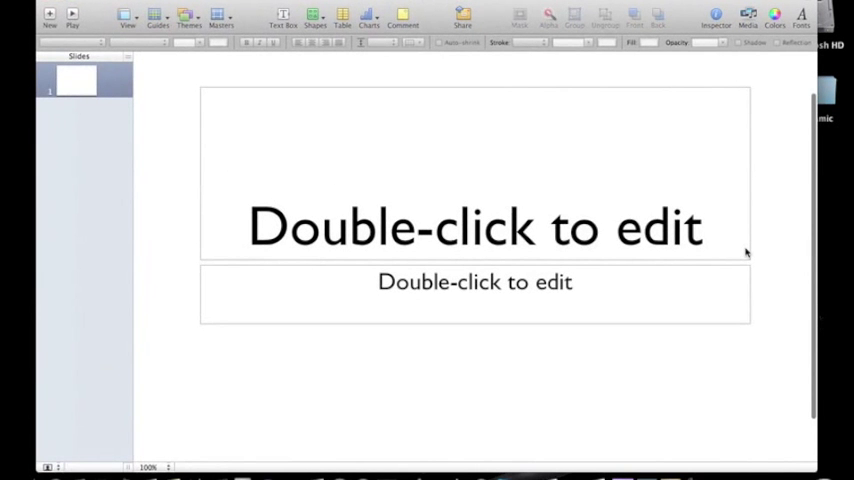
Step: Type 'Subscribe and rate' into the White-theme title slide's title placeholder
left_click(475, 225)
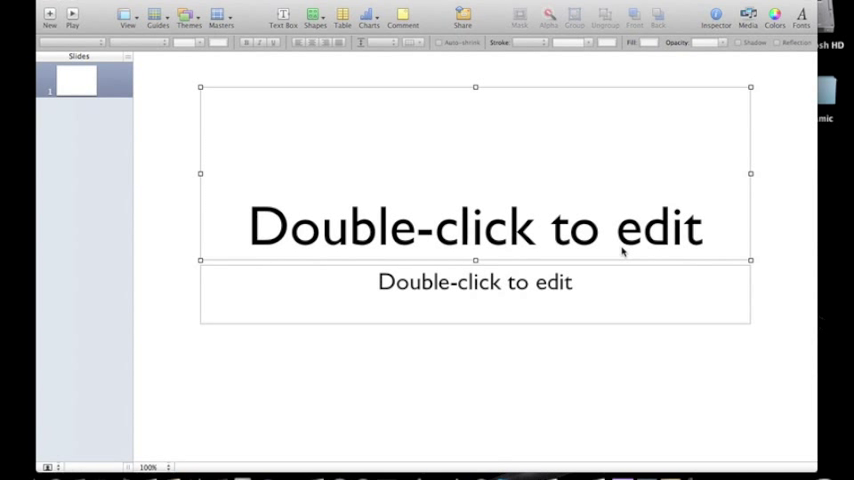
mouse_move(356, 224)
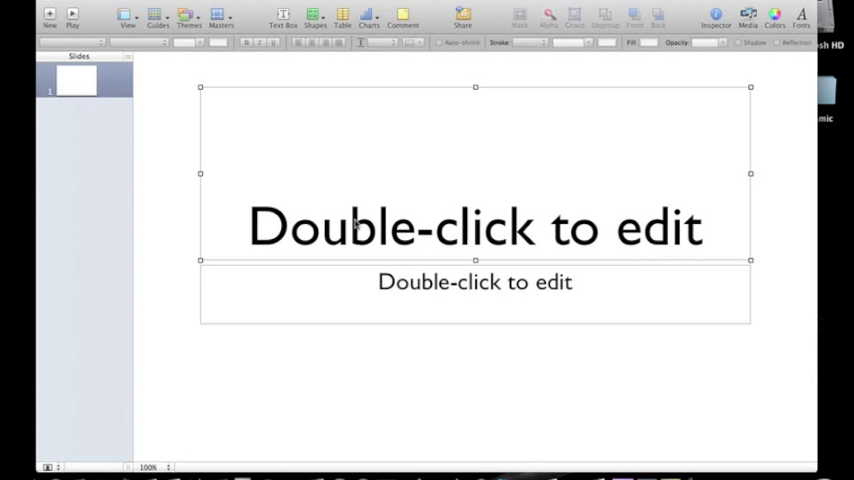
mouse_move(297, 113)
type("h")
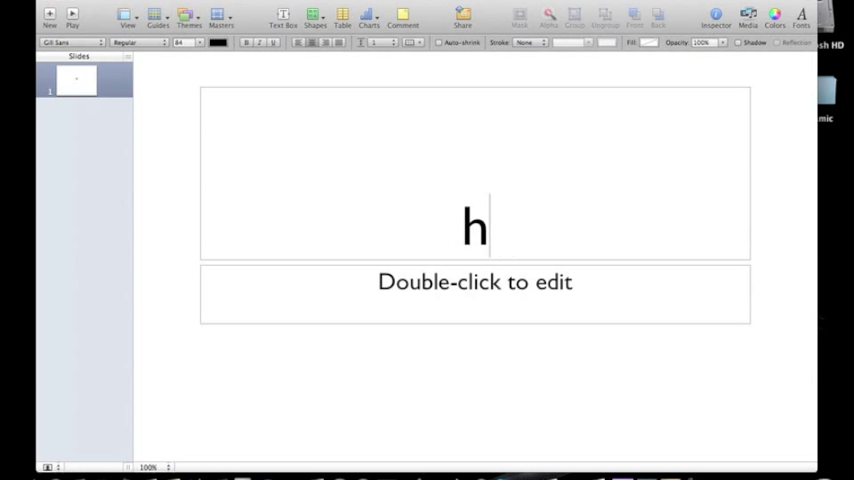
type("Sub")
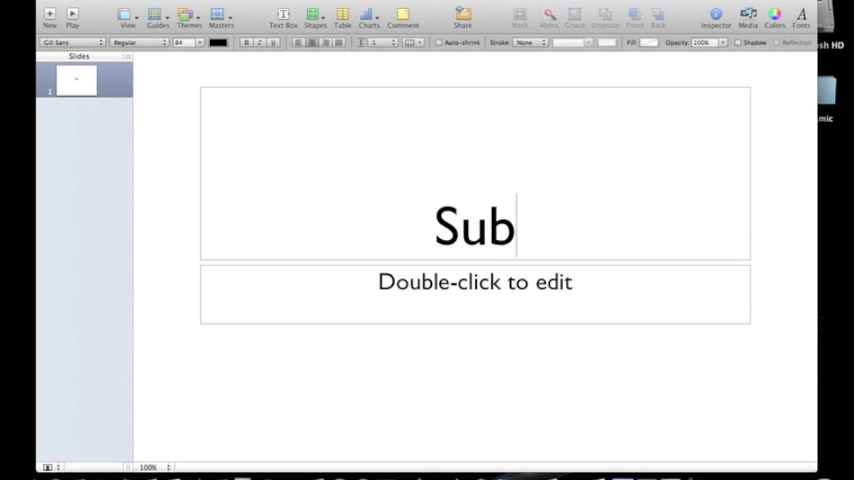
type("scri")
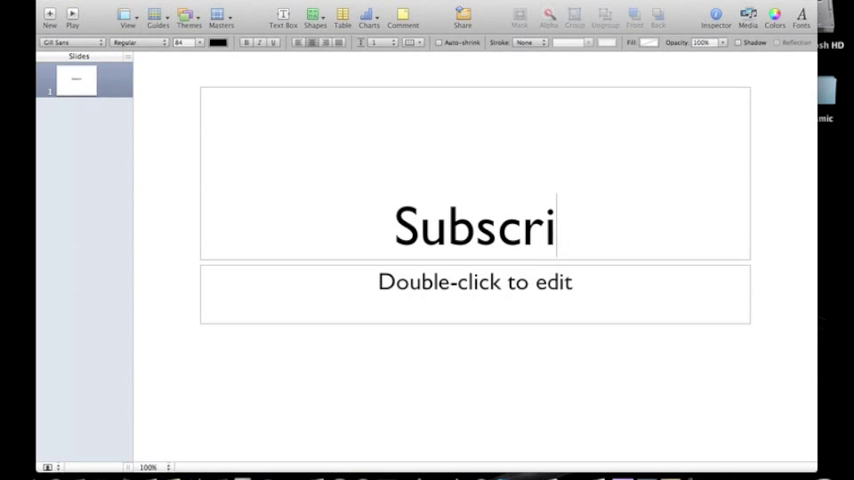
type("be")
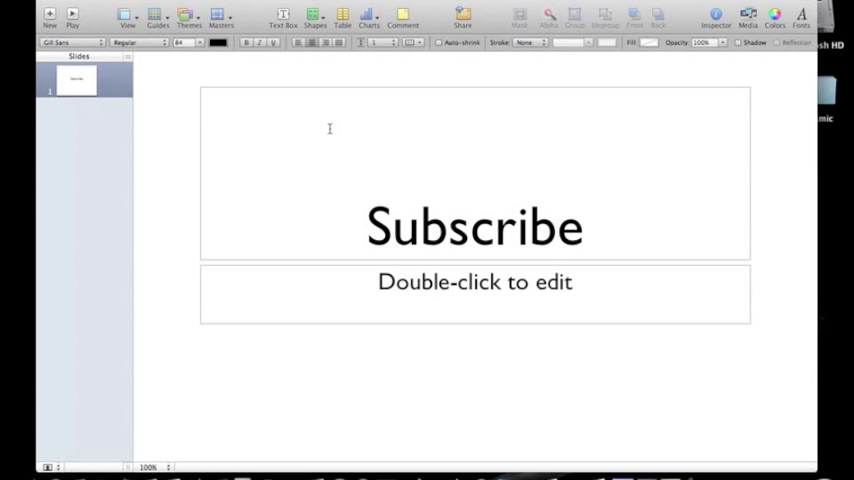
type("and rate")
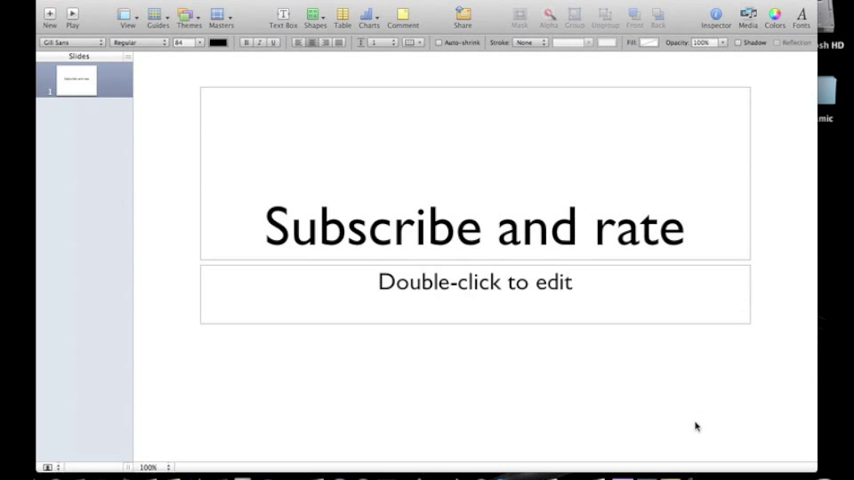
left_click(474, 227)
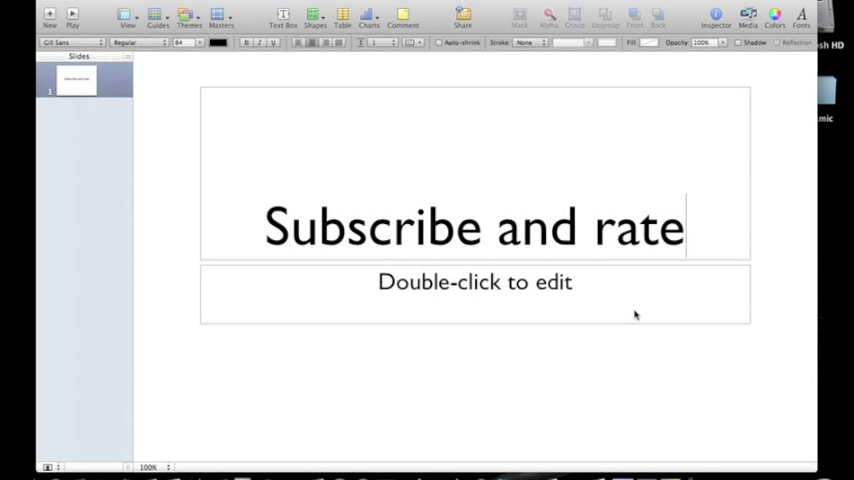